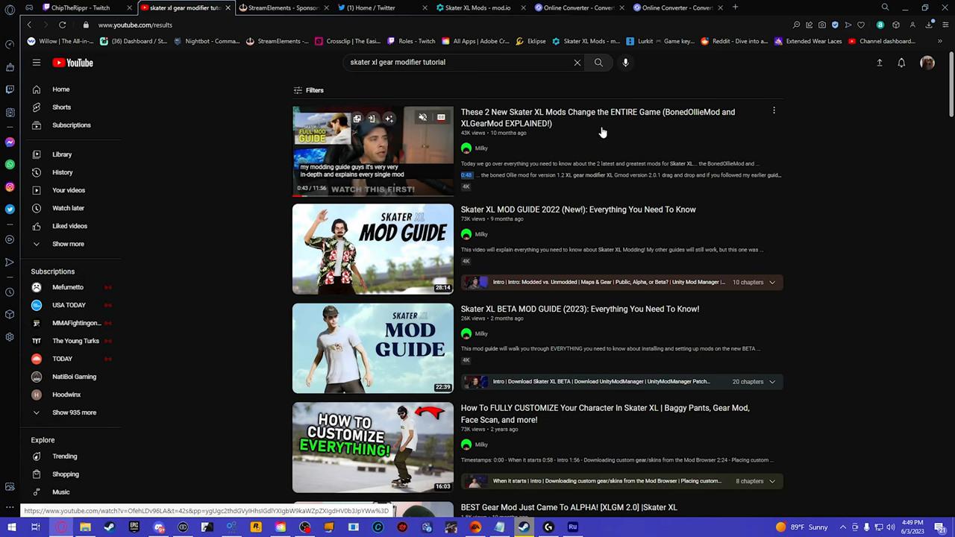
Browse further down the YouTube results for 'skater xl gear modifier tutorial'.
scroll("down", 3)
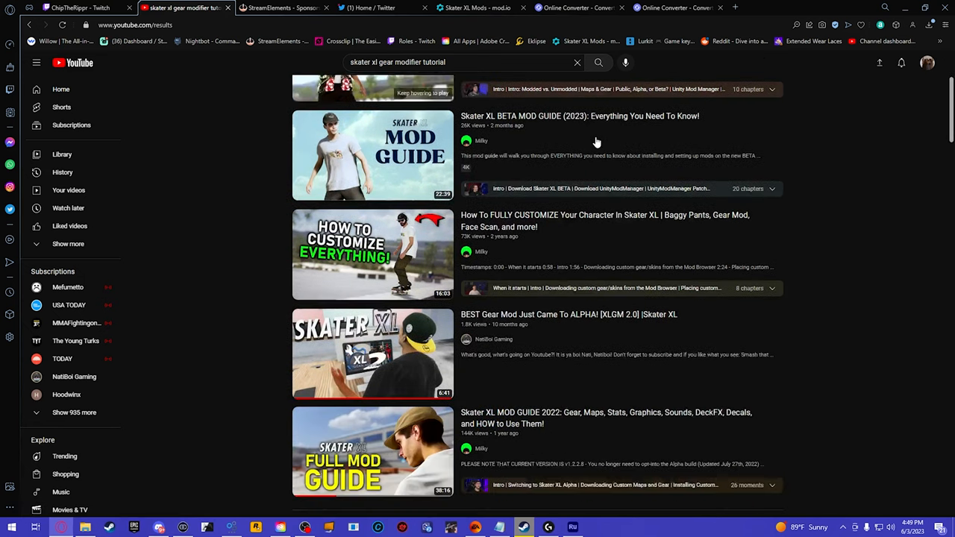
scroll("down", 3)
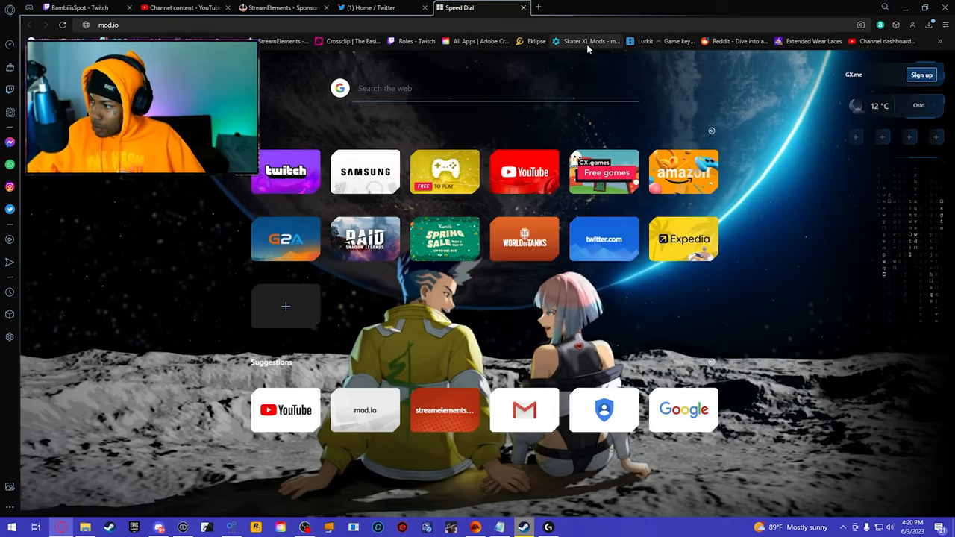
From mod.io's Skater XL mods, download the XLGearModifier 2.0.1 zip manually.
left_click(588, 42)
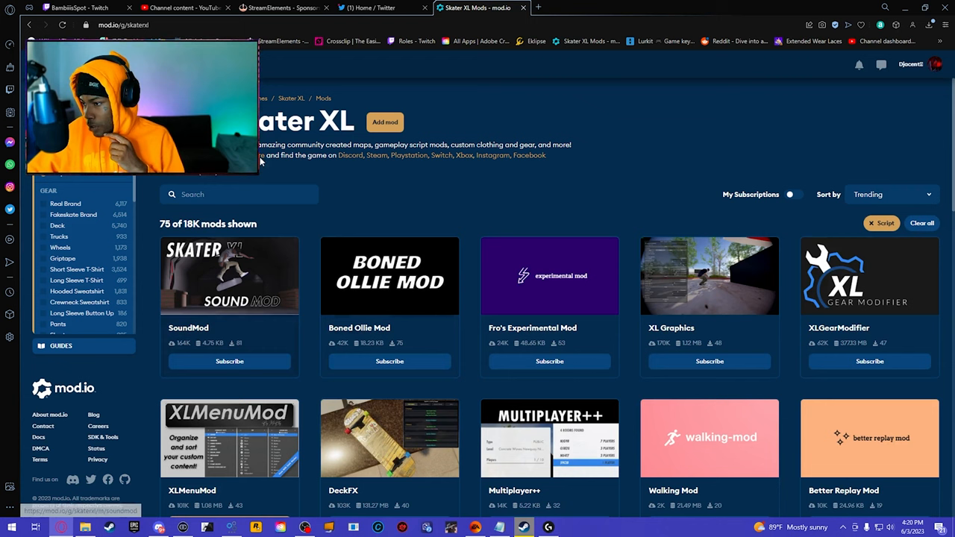
left_click(239, 194)
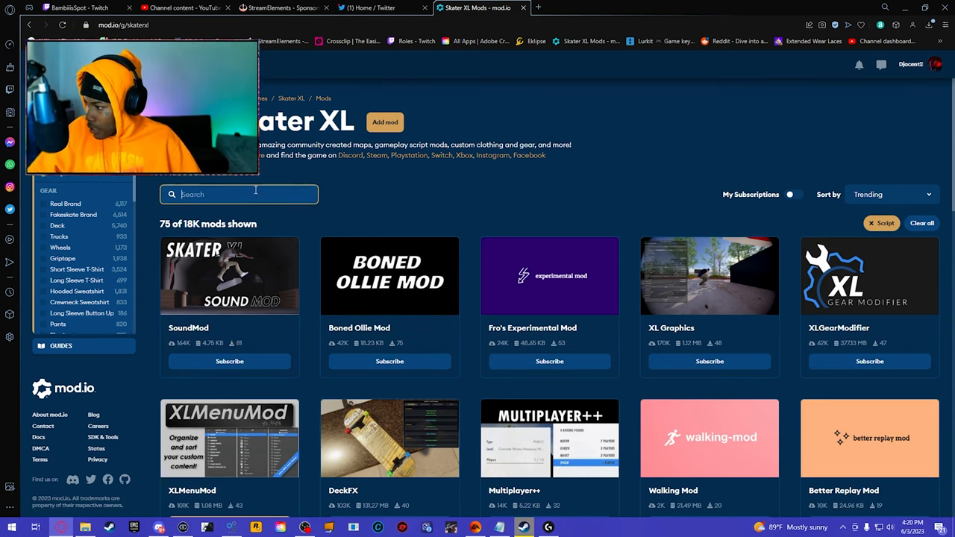
mouse_move(858, 291)
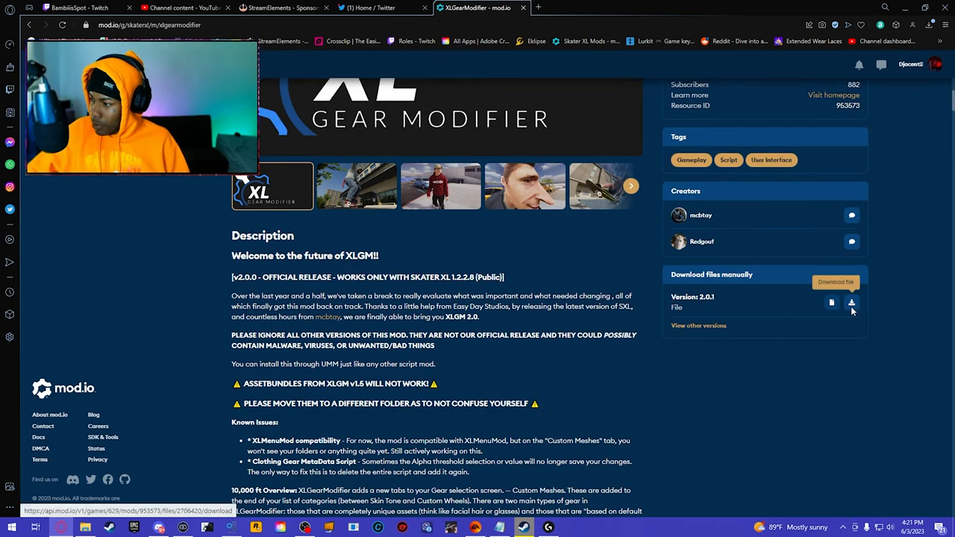
left_click(851, 302)
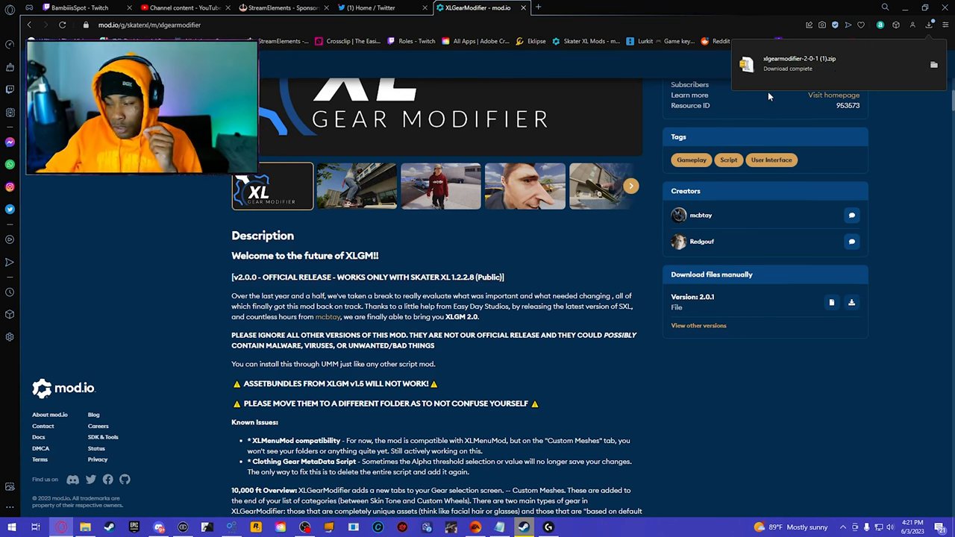
mouse_move(924, 72)
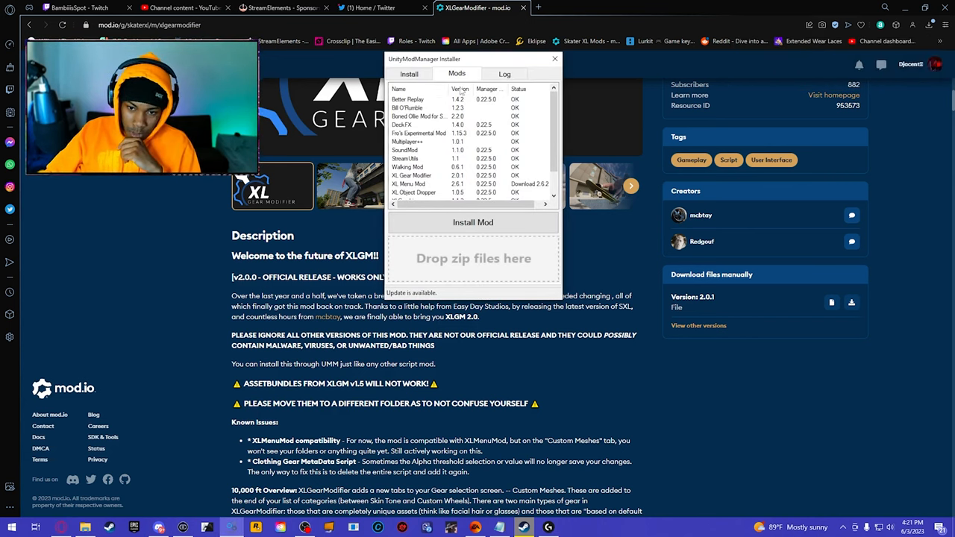
left_click(409, 75)
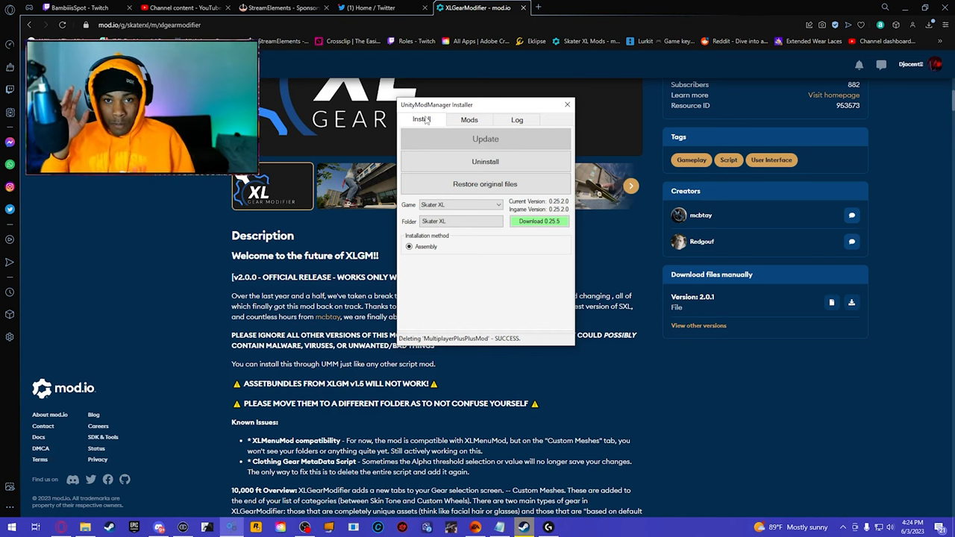
left_click(469, 120)
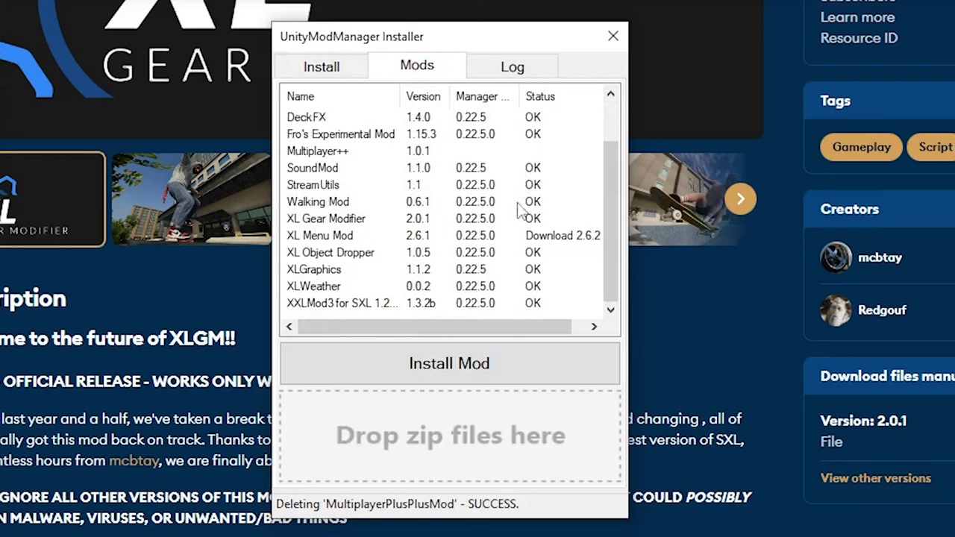
mouse_move(463, 156)
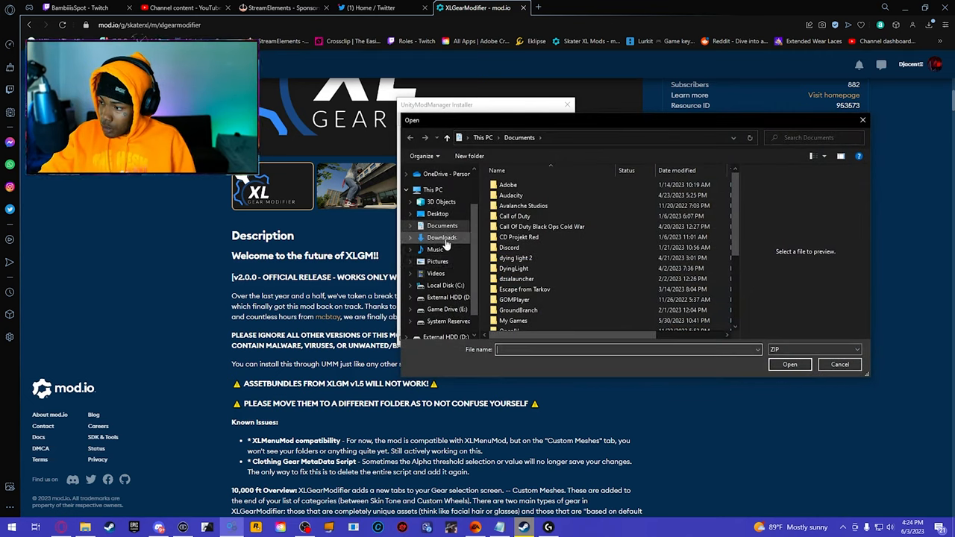
Select xlgearmodifier-2-0-1 (1).zip from Downloads as the mod to install.
left_click(442, 237)
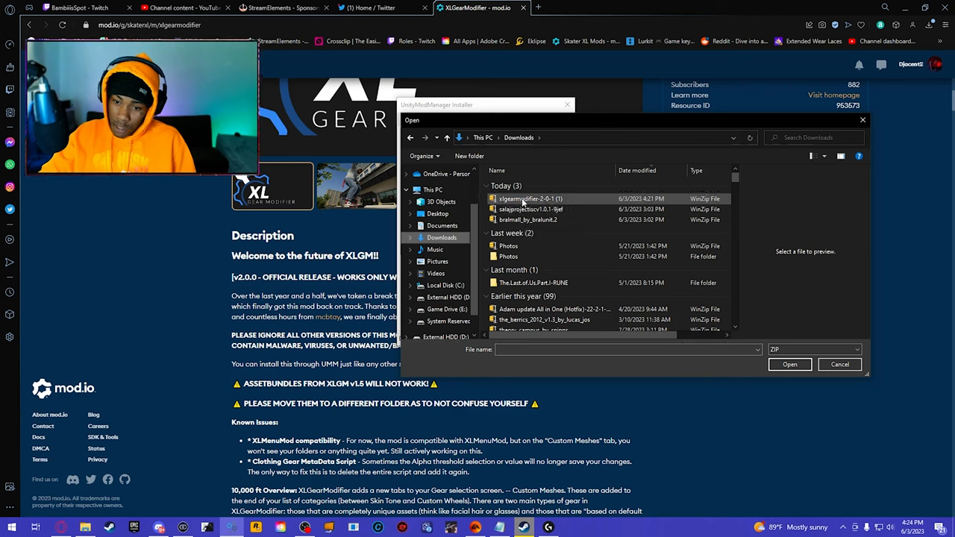
mouse_move(530, 198)
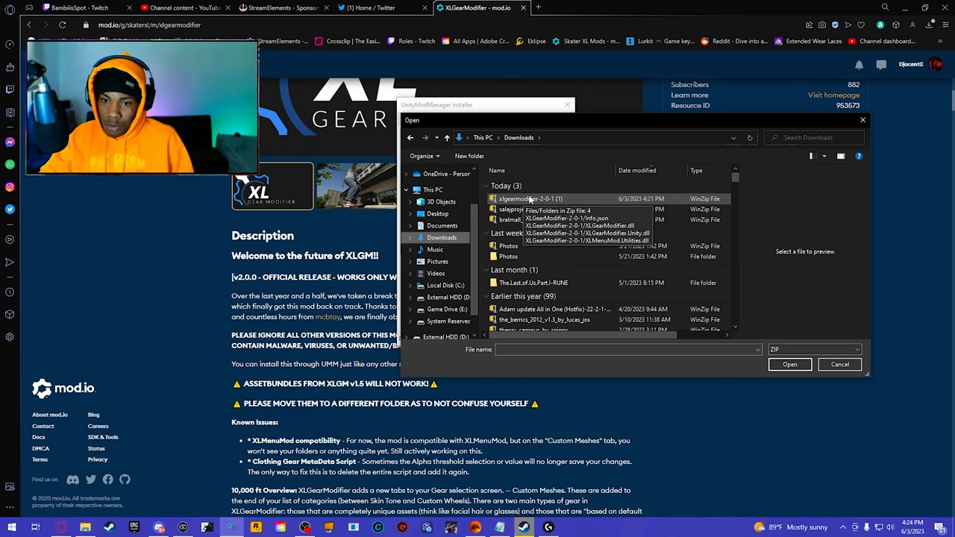
left_click(530, 199)
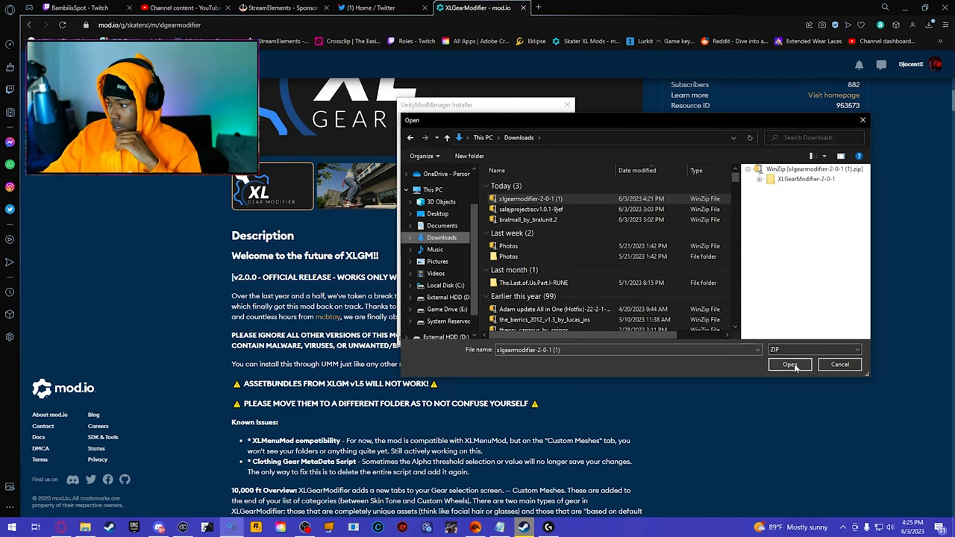
left_click(791, 364)
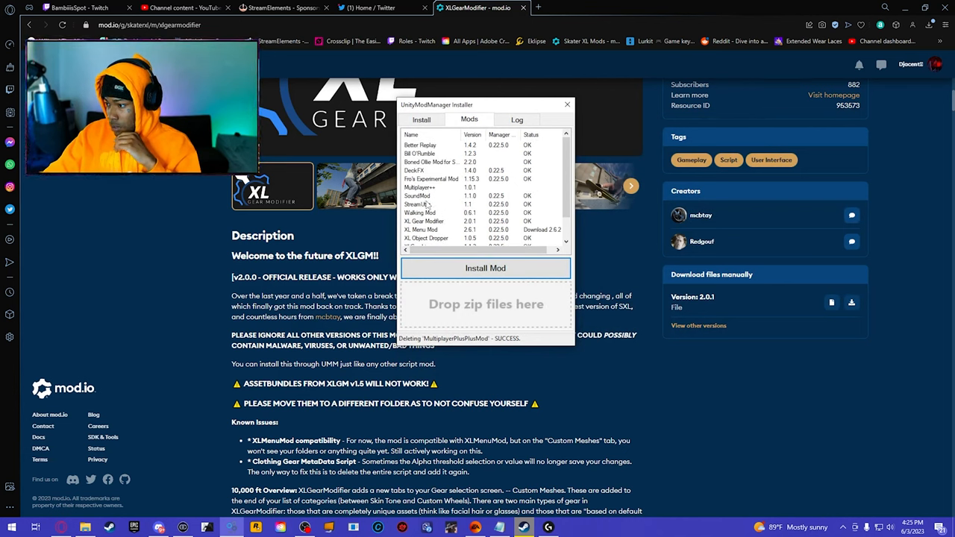
Confirm installing the selected xlgearmodifier 2.0.1 zip so it unpacks successfully.
scroll("down", 3)
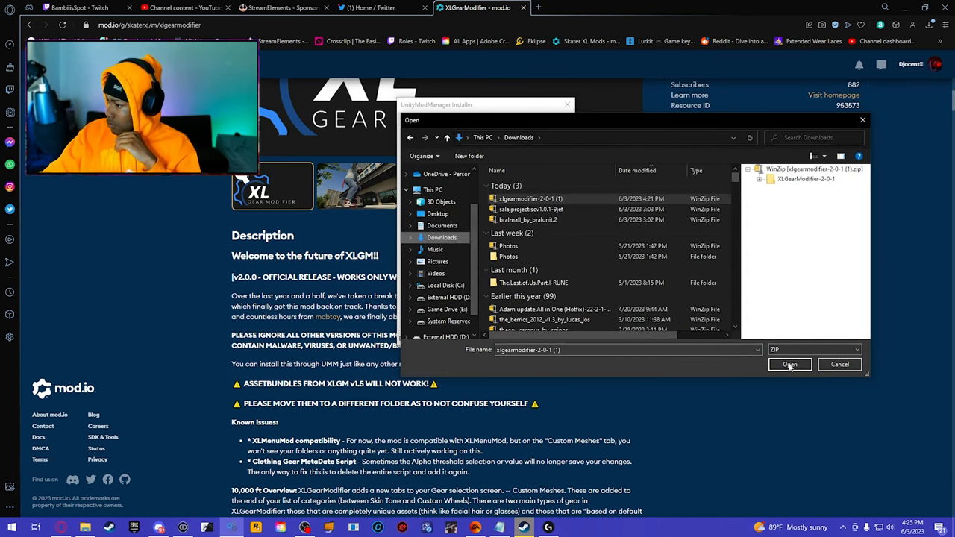
left_click(790, 365)
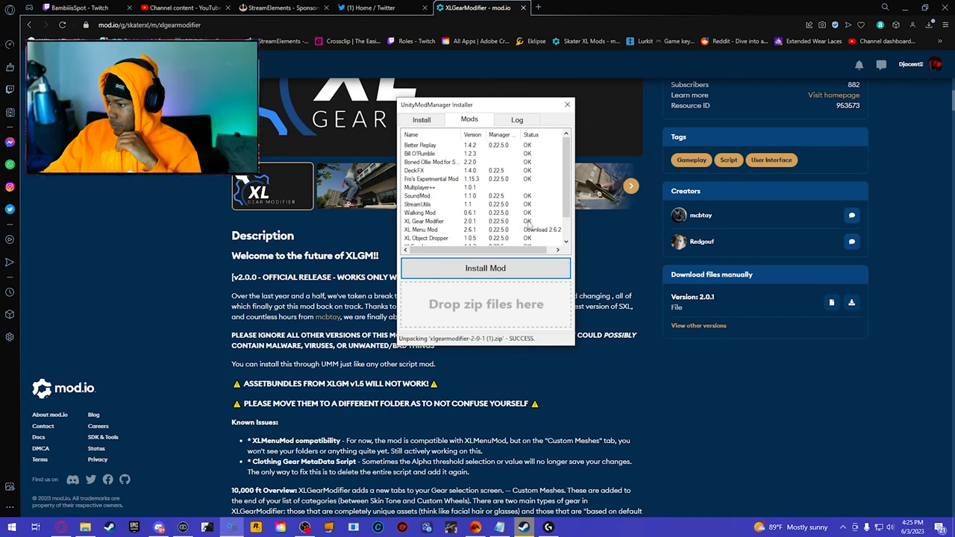
left_click(425, 220)
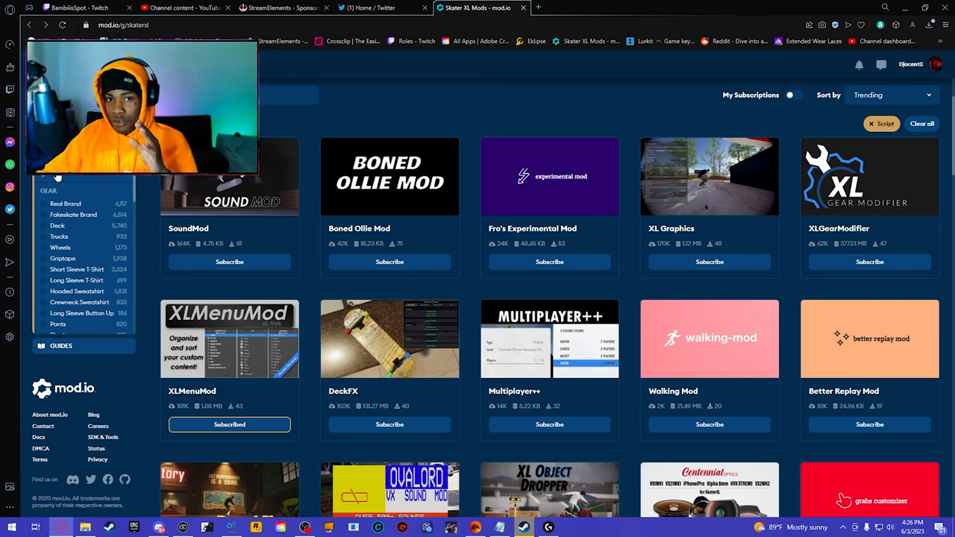
mouse_move(418, 232)
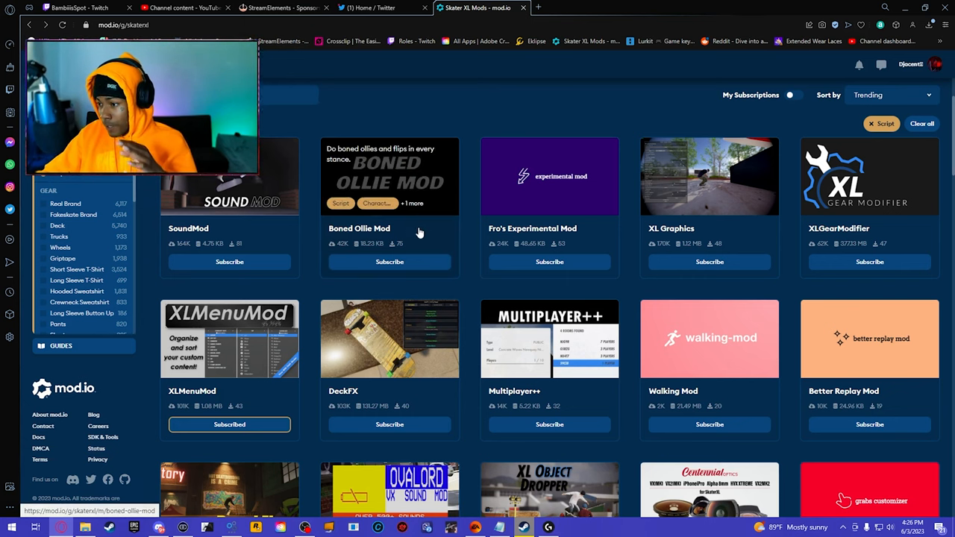
Browse further down the Skater XL mods listing toward XLHub and Late Flip Mod.
scroll("down", 3)
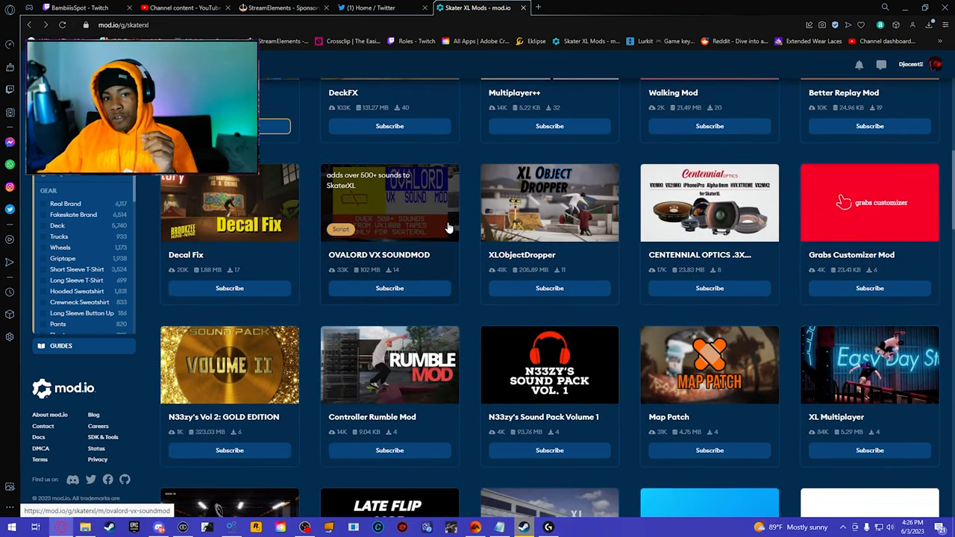
scroll("down", 3)
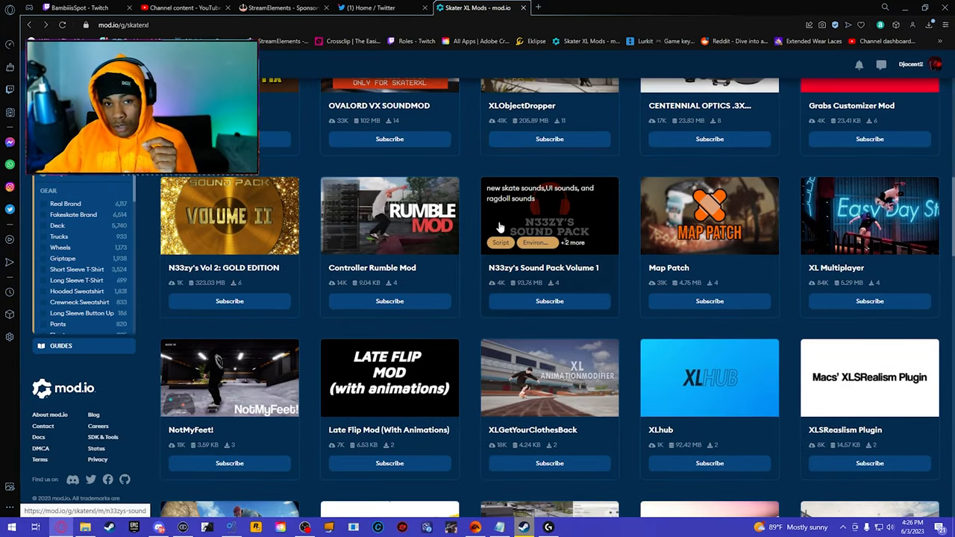